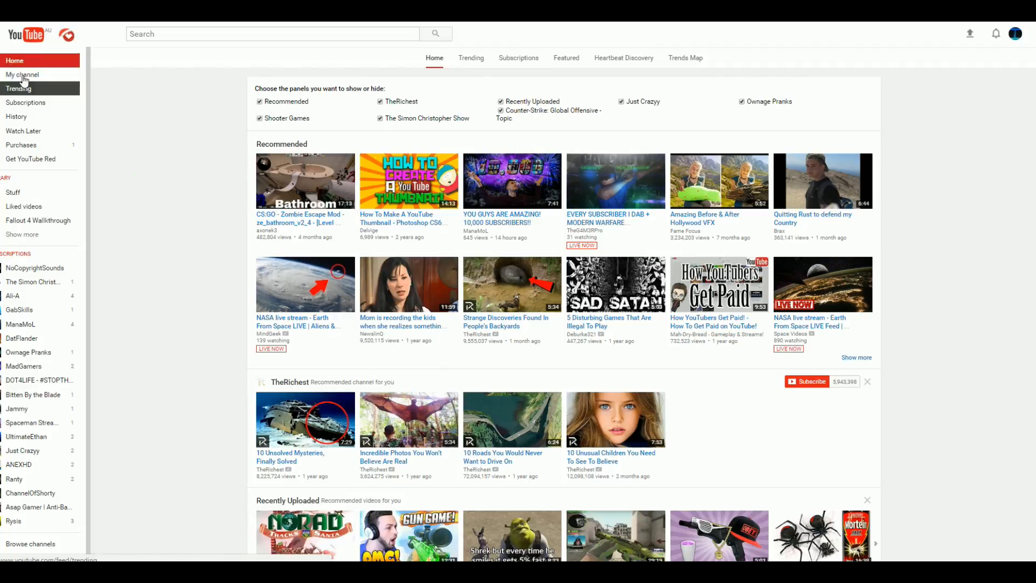
From My channel's Videos list, play Call Of Duty Funny Moments - Ragetage
click(21, 74)
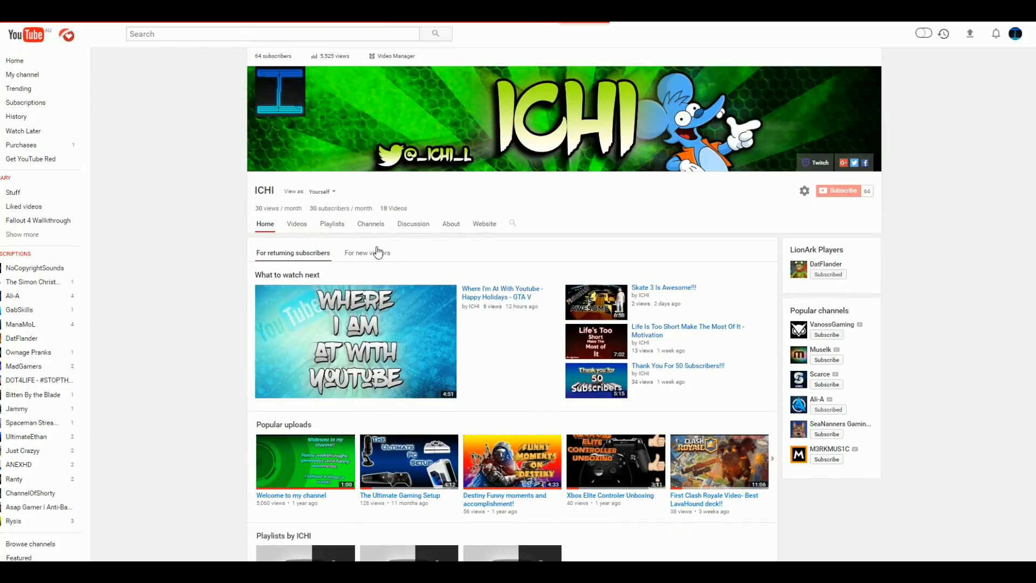
click(295, 224)
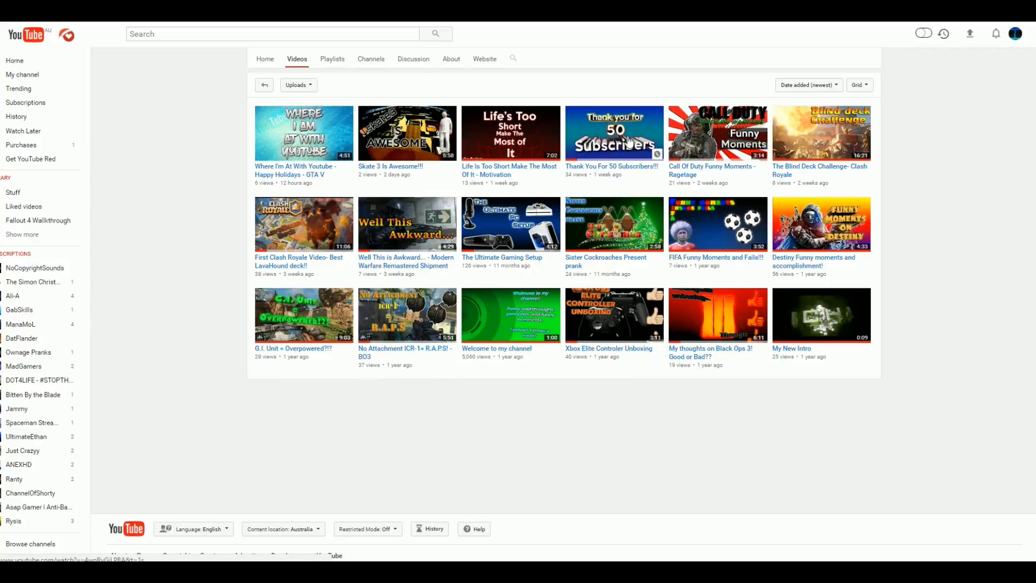
click(718, 133)
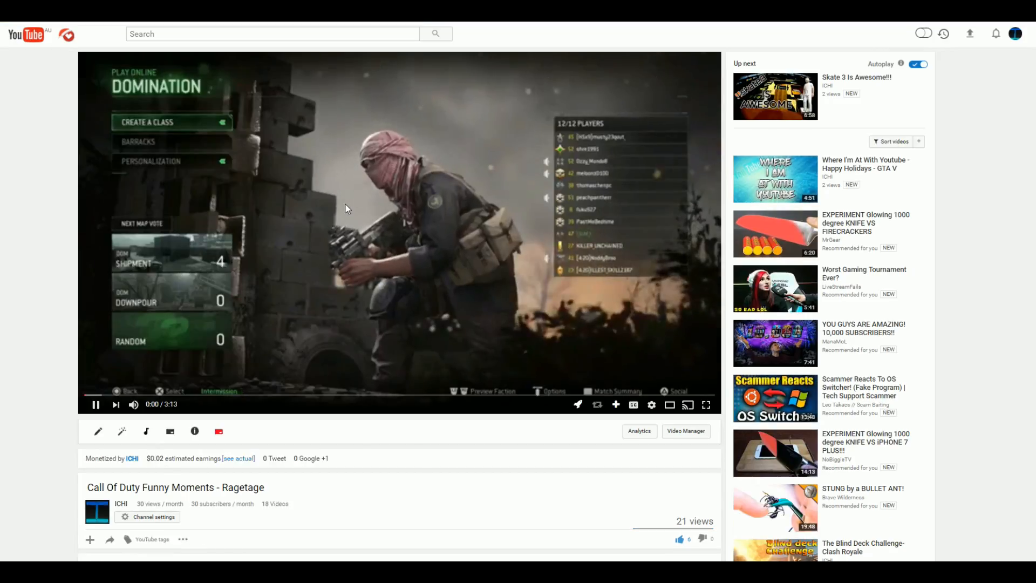
Scroll down the watch page past the description to the DirtRiderPlayz comment
scroll(down, 3)
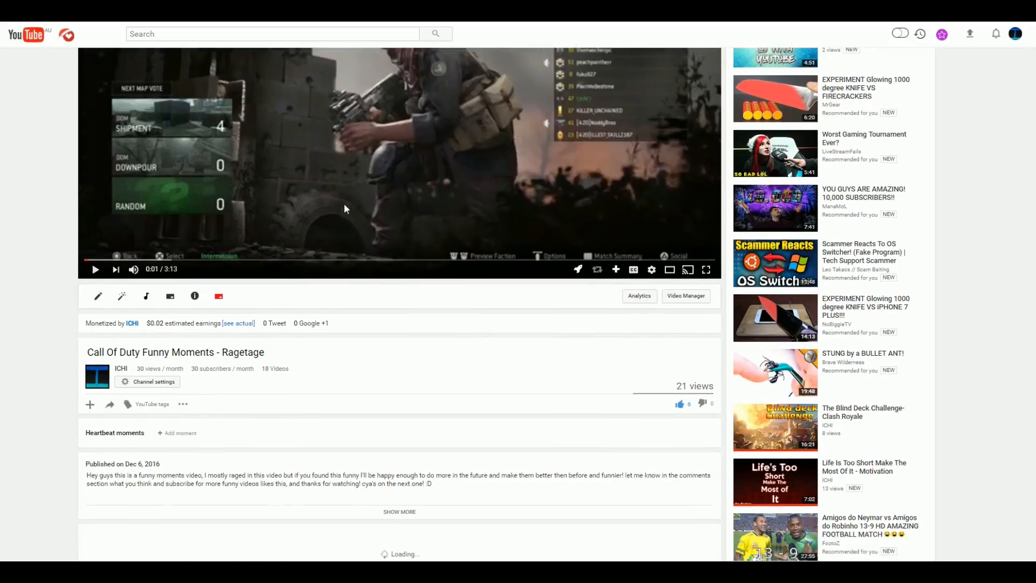
scroll(down, 3)
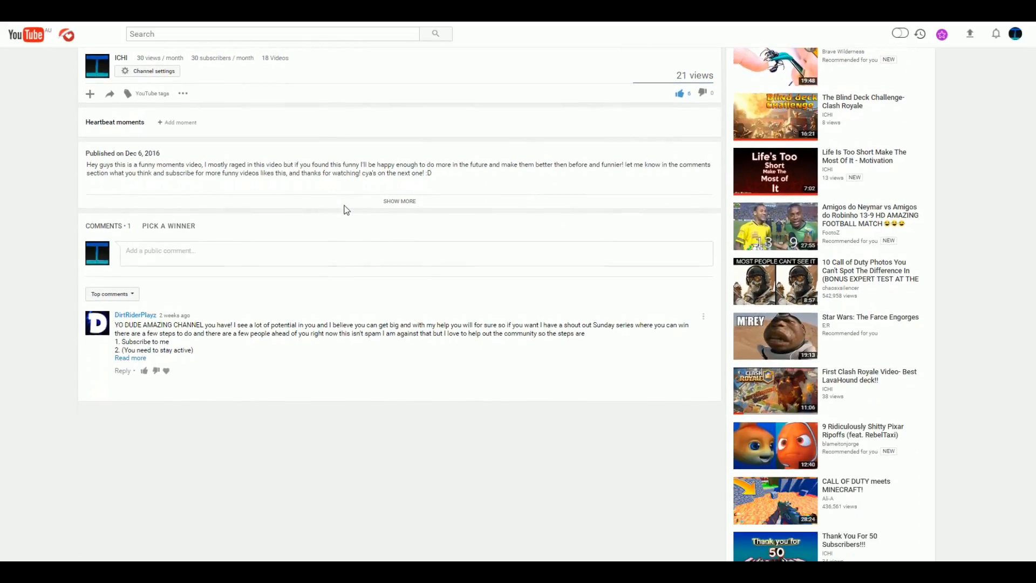
scroll(down, 3)
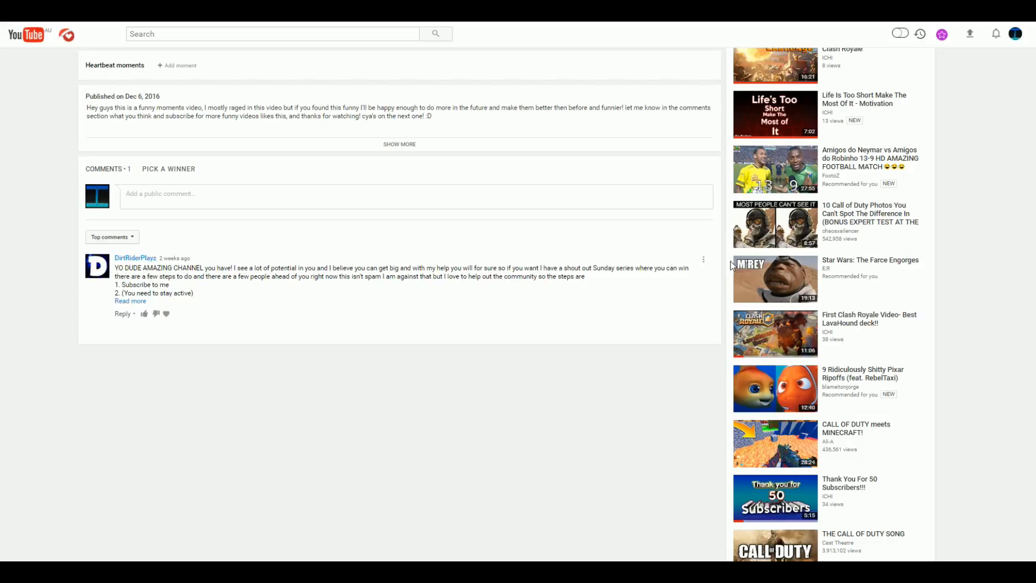
mouse_move(679, 314)
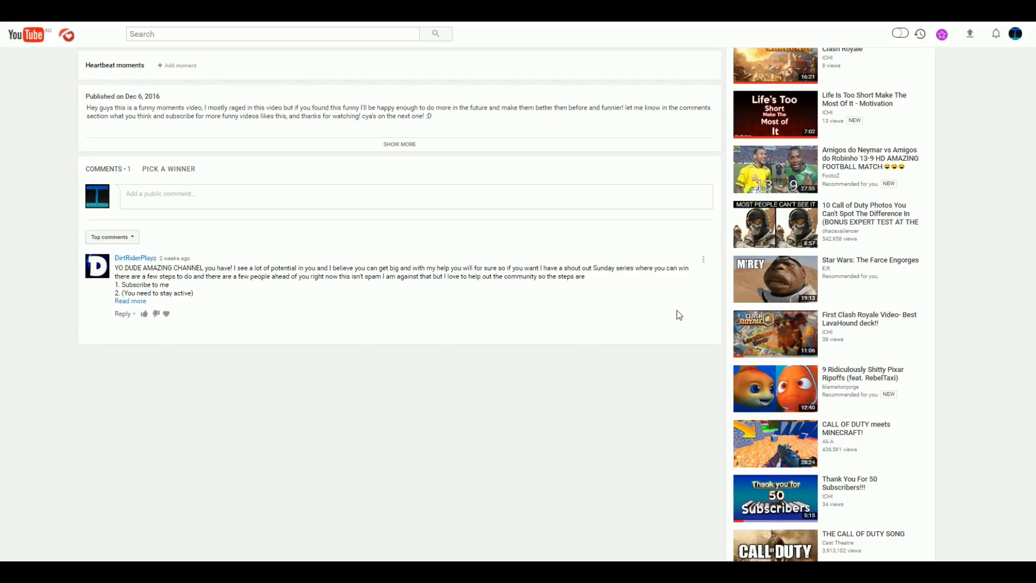
mouse_move(671, 315)
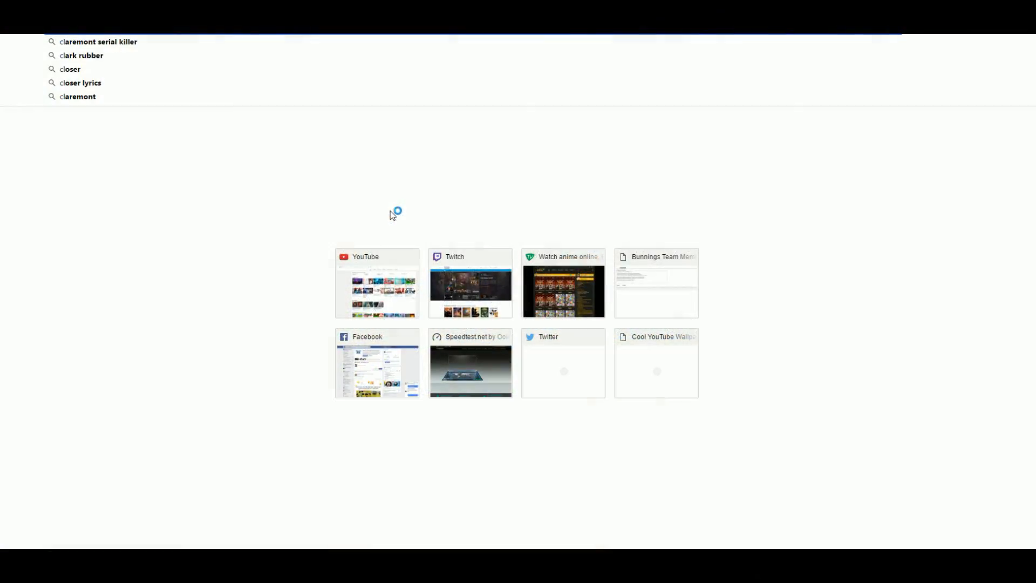
Enter 'clickbait' as a search in the new tab's address bar
text(clickbait)
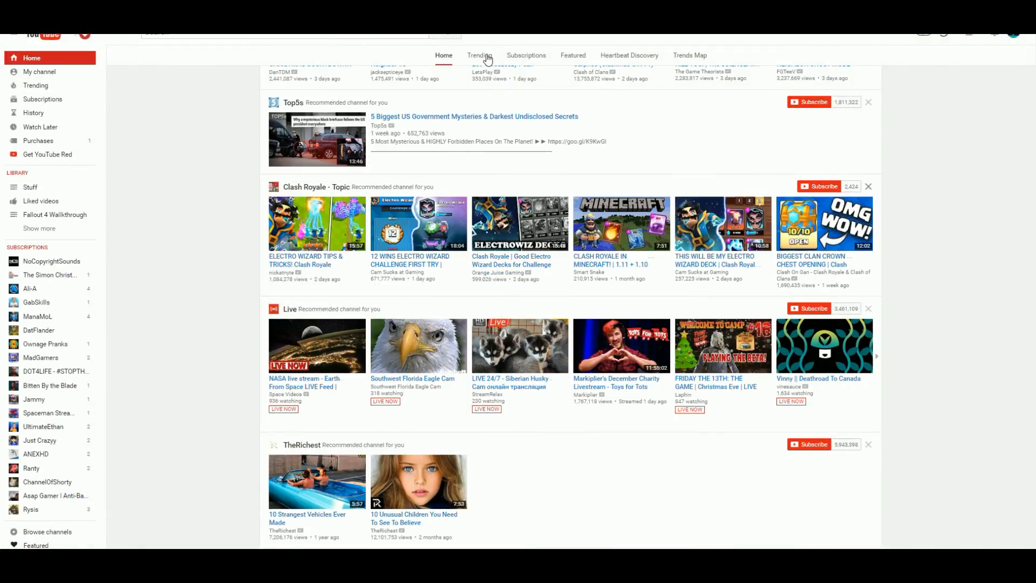
Show the Trending page and browse down its list of popular videos
click(480, 55)
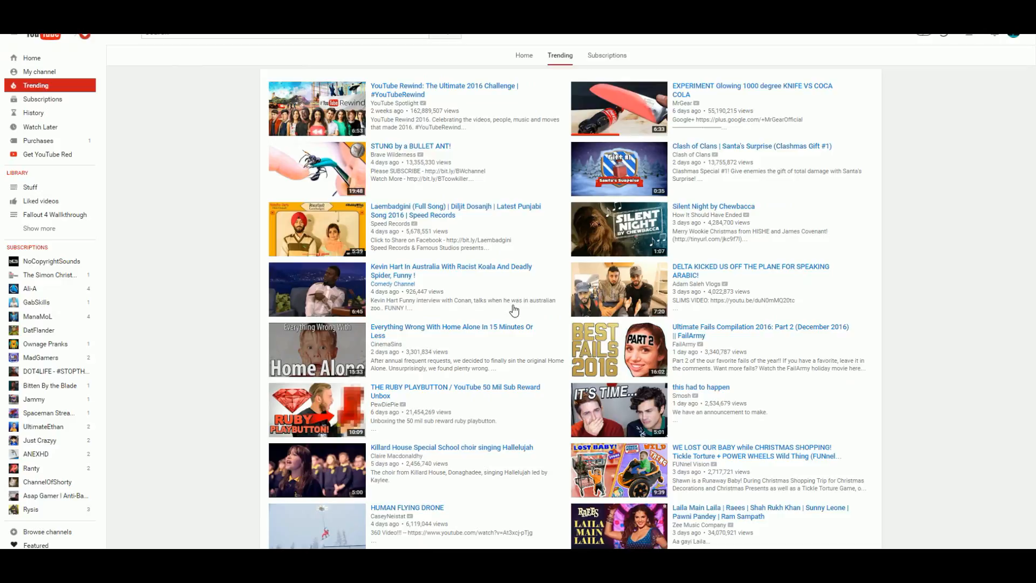
scroll(down, 3)
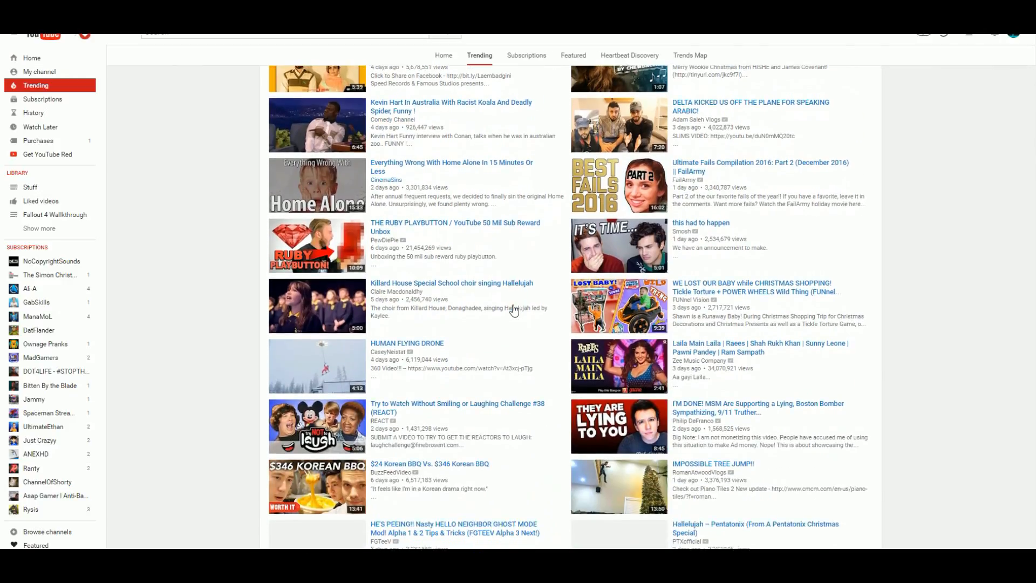
scroll(down, 3)
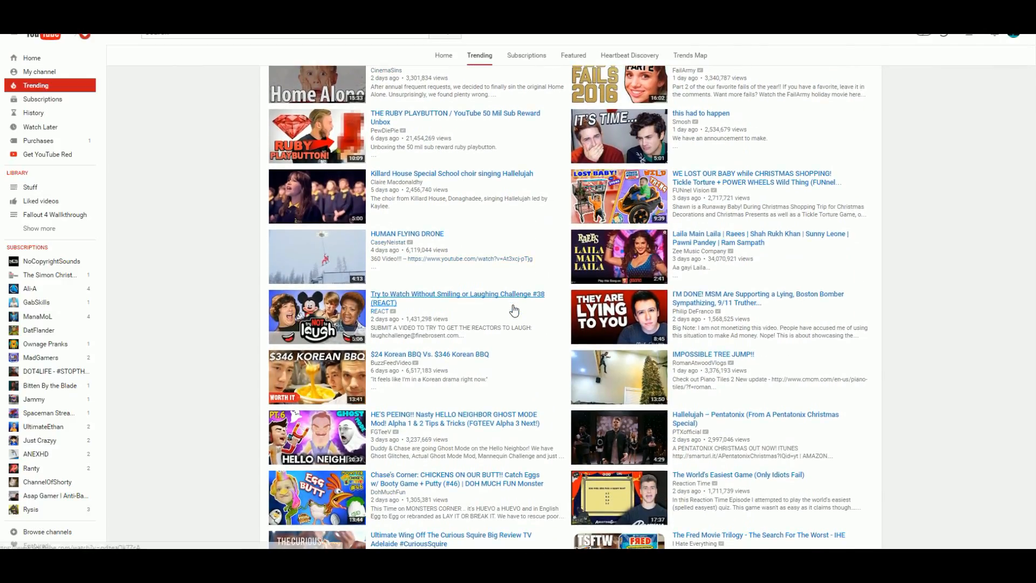
scroll(down, 3)
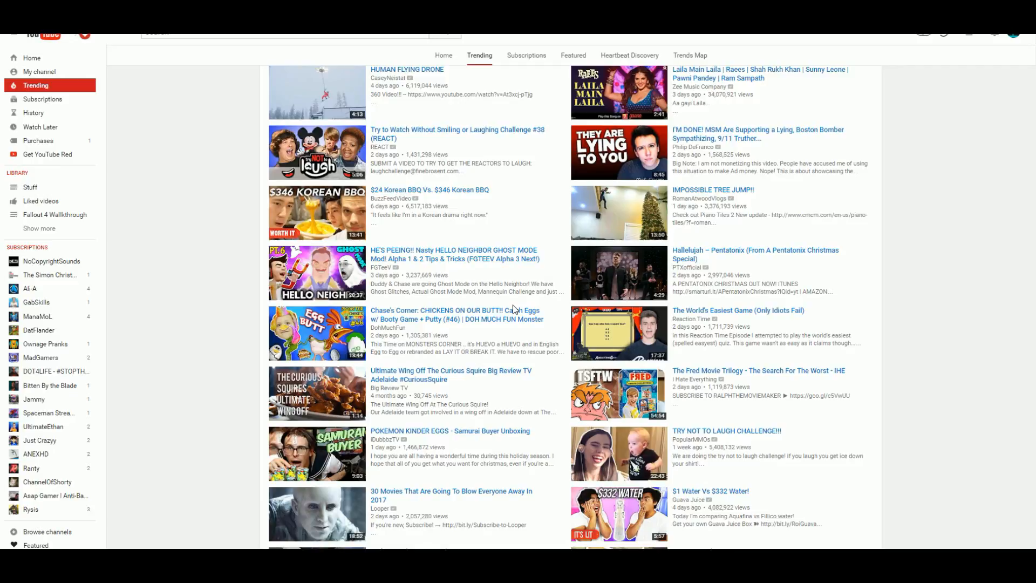
scroll(down, 3)
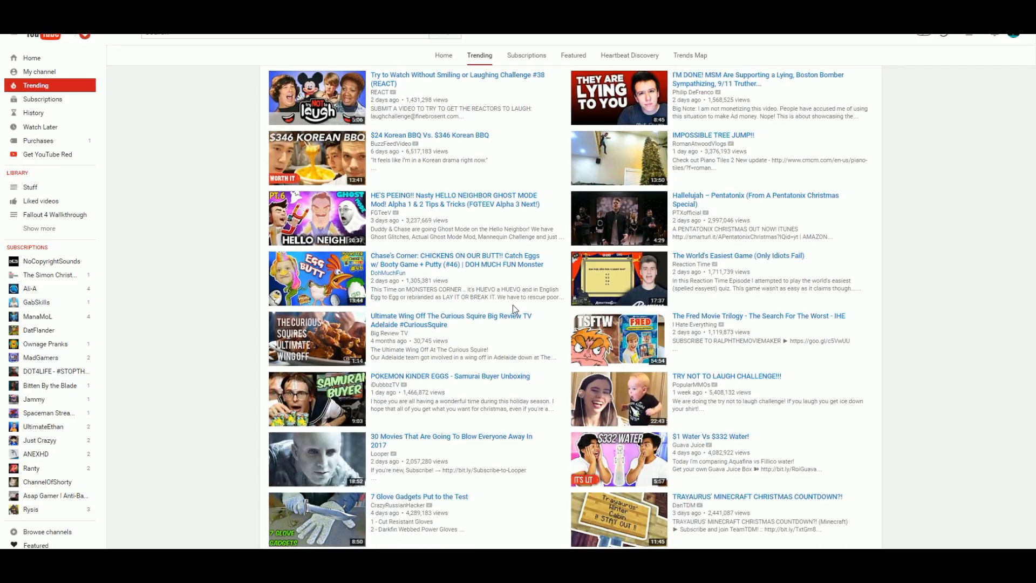
Continue down the Trending list to the Trending this Week section
scroll(down, 3)
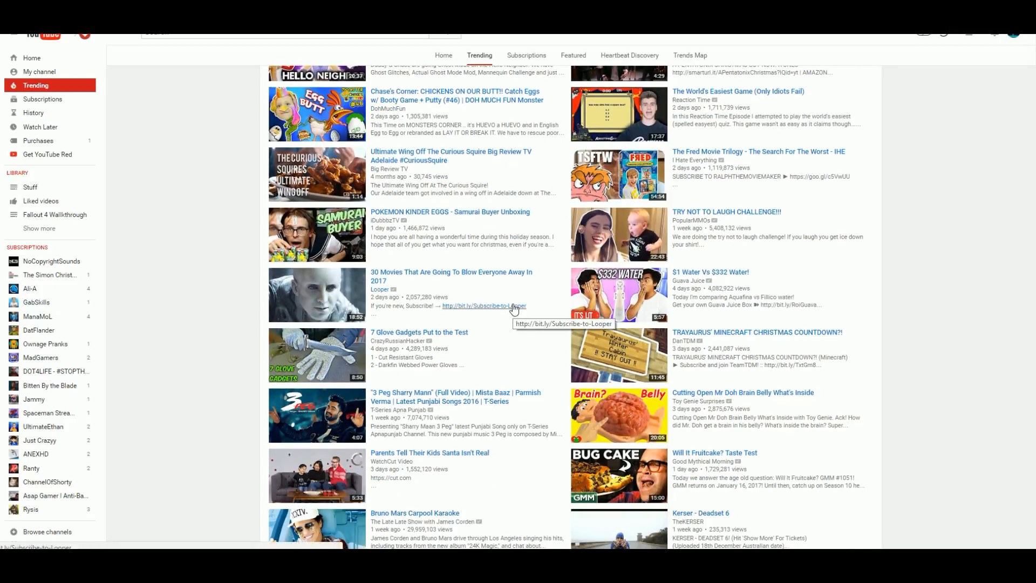
scroll(down, 3)
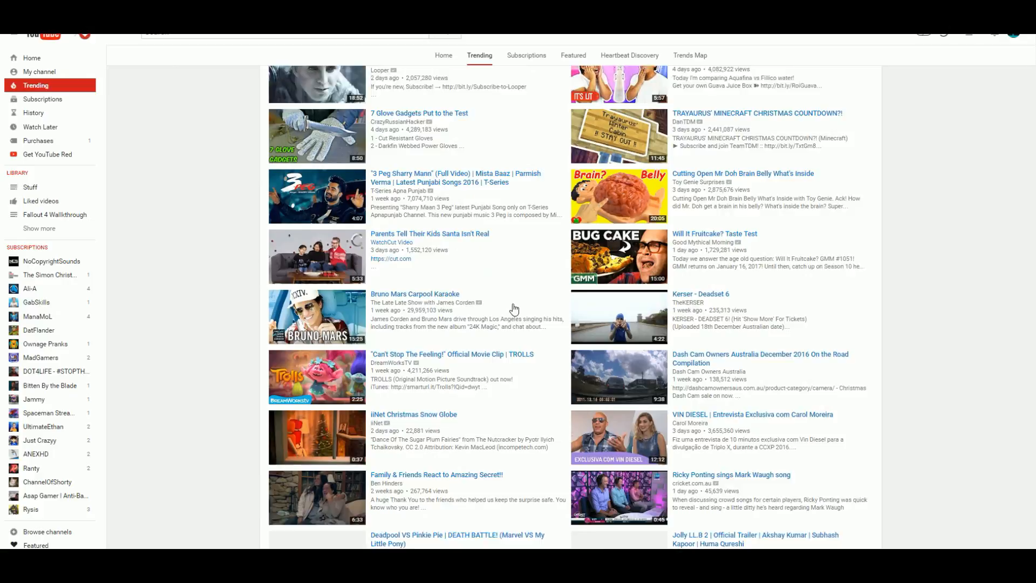
scroll(down, 3)
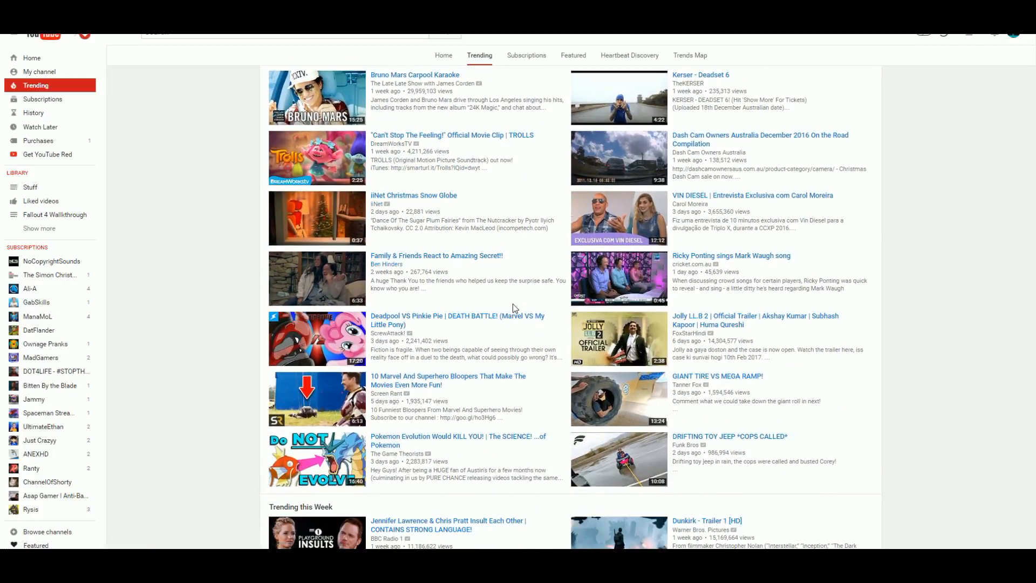
scroll(down, 3)
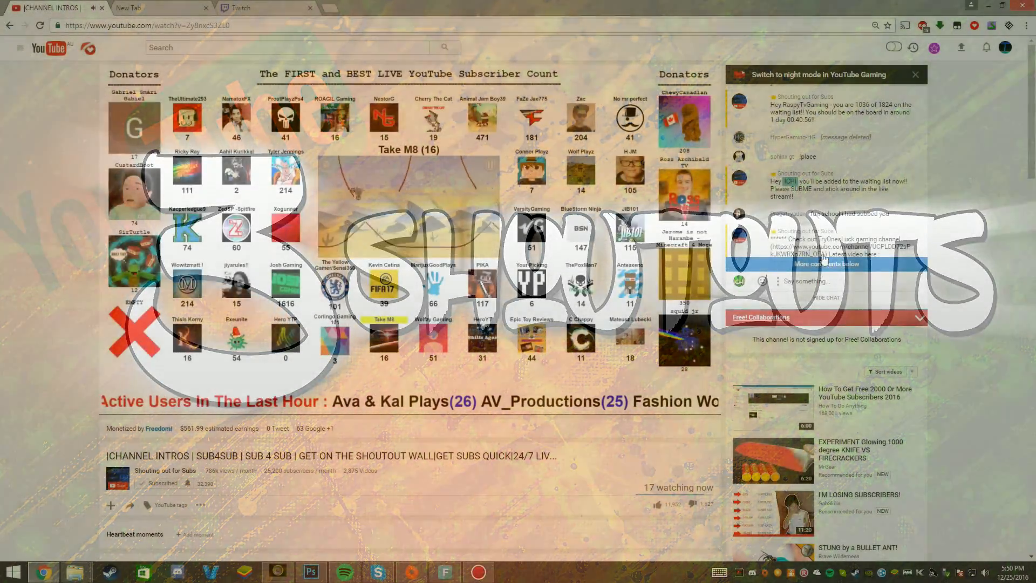
Scroll down the shoutout live stream page to its description
scroll(down, 3)
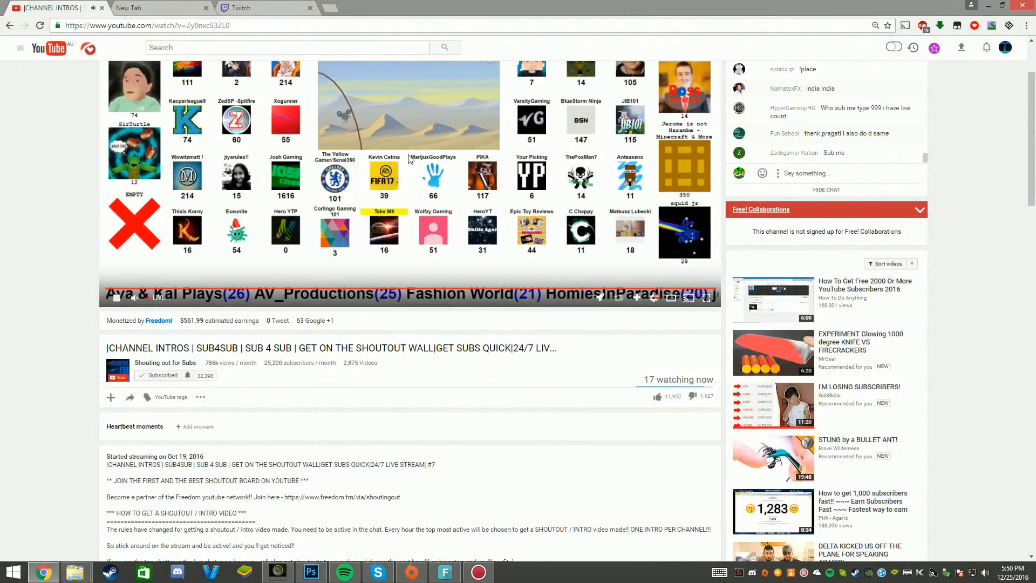
scroll(down, 3)
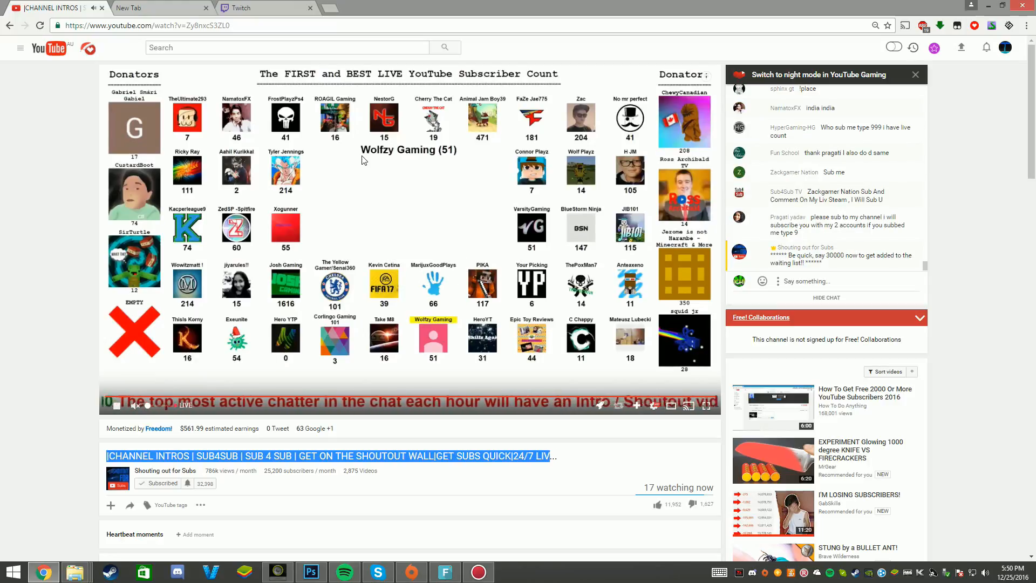
scroll(down, 3)
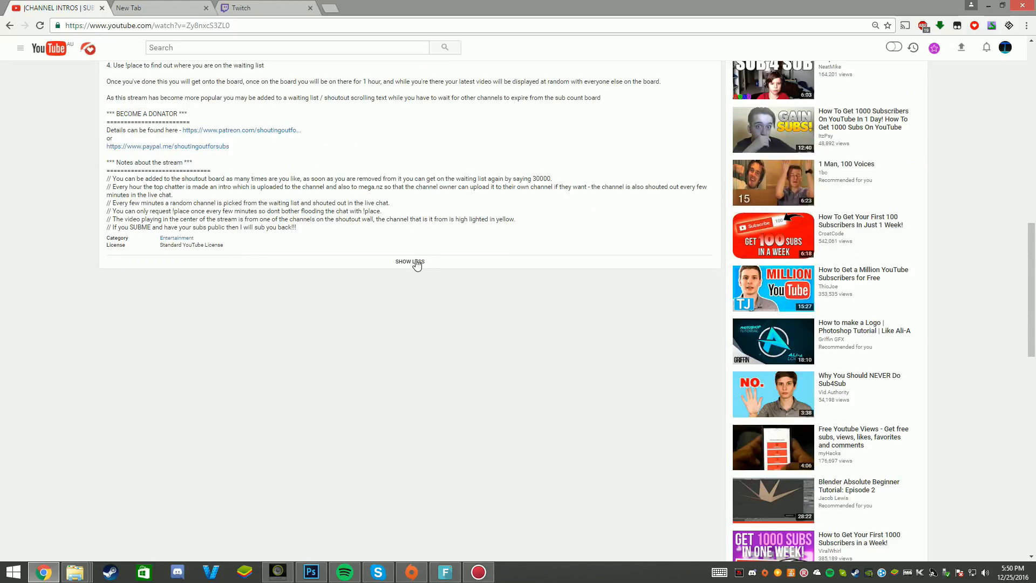
Expand then collapse the stream's long description and return to the YouTube home feed
click(410, 261)
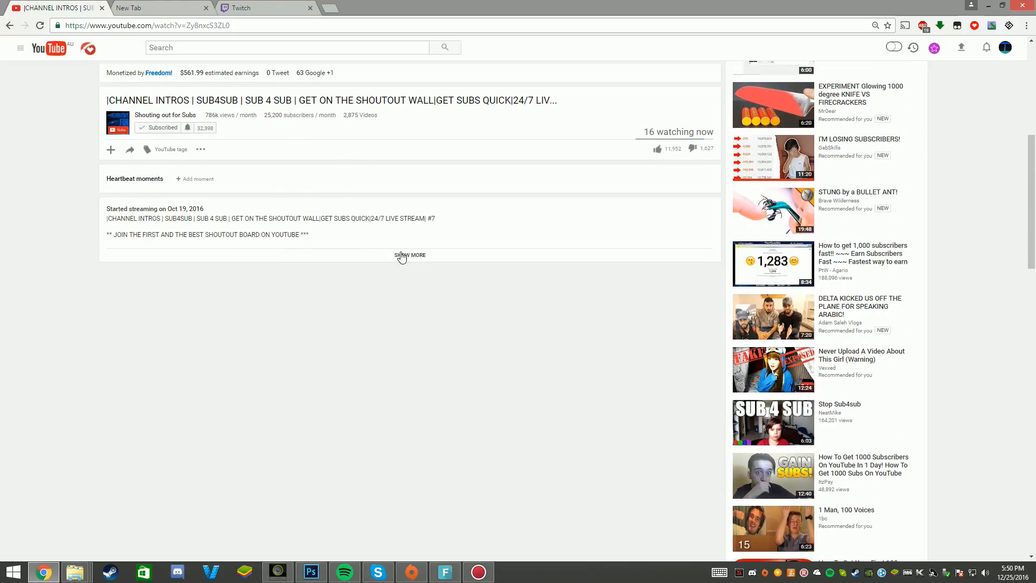
click(410, 255)
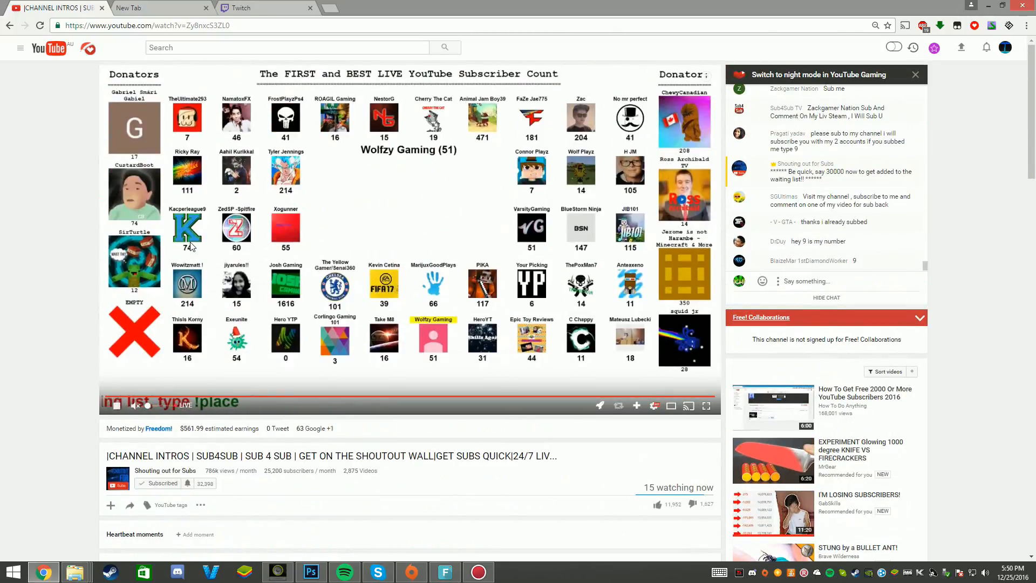
click(151, 8)
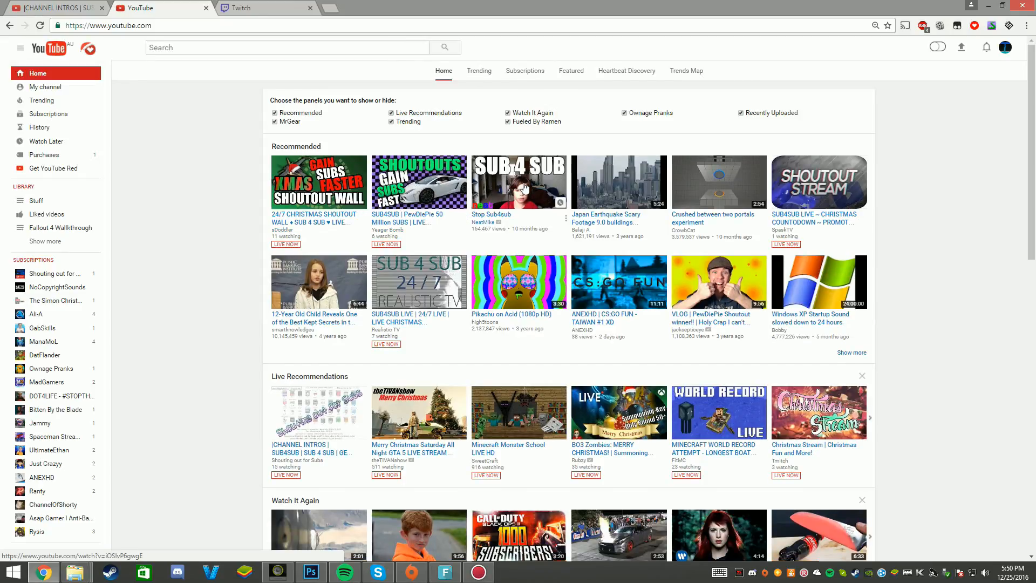
mouse_move(315, 210)
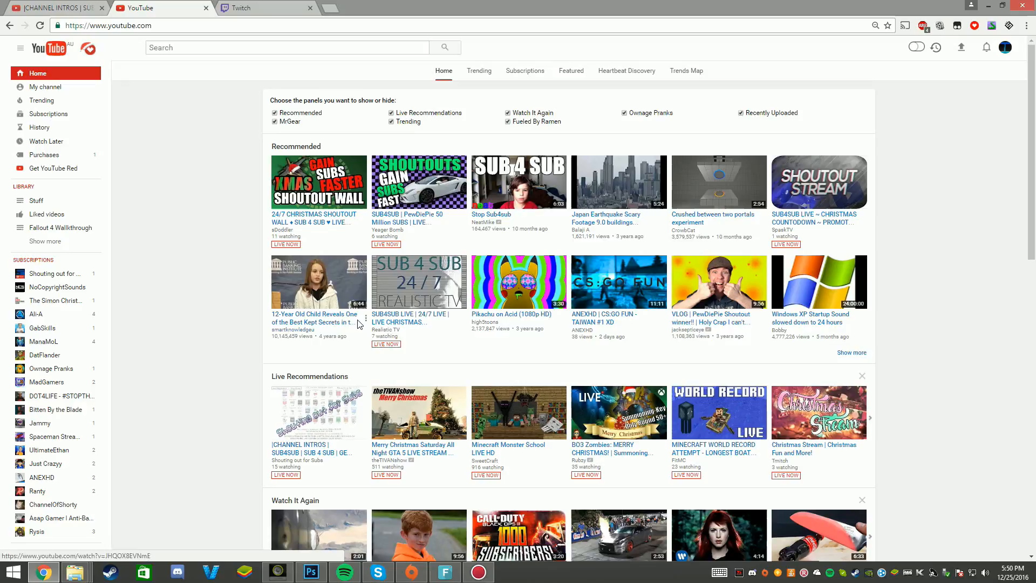
Scroll the home feed past Live Recommendations to the Watch It Again rows
scroll(down, 3)
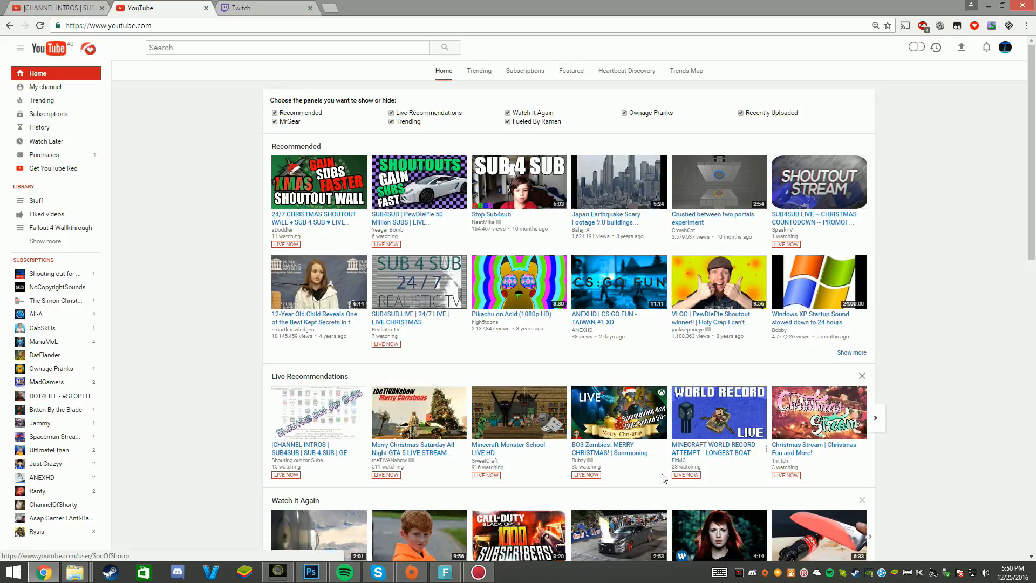
scroll(down, 3)
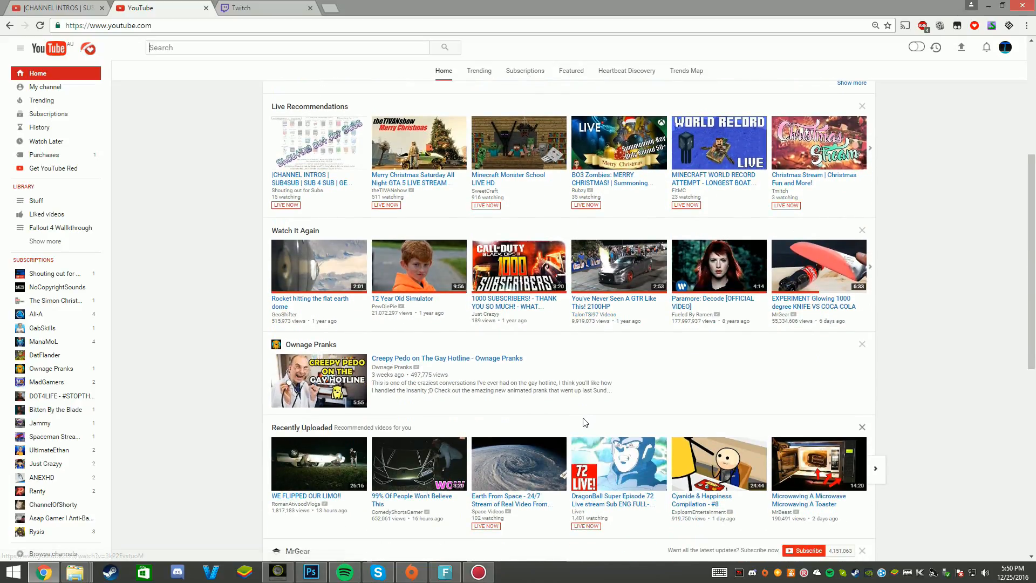
mouse_move(527, 411)
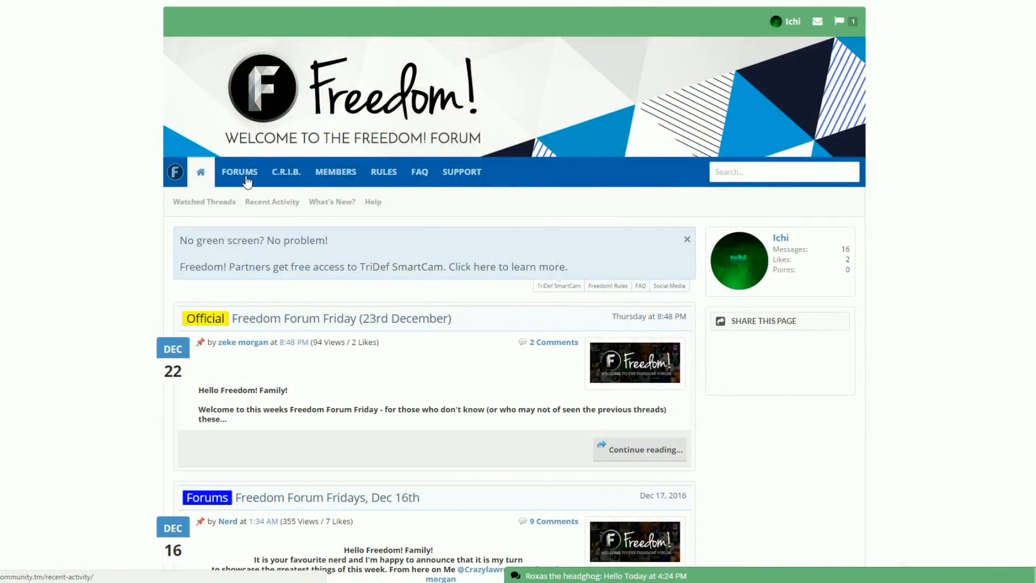
Browse the Freedom! Forum home page and switch to the FORUMS index
scroll(down, 3)
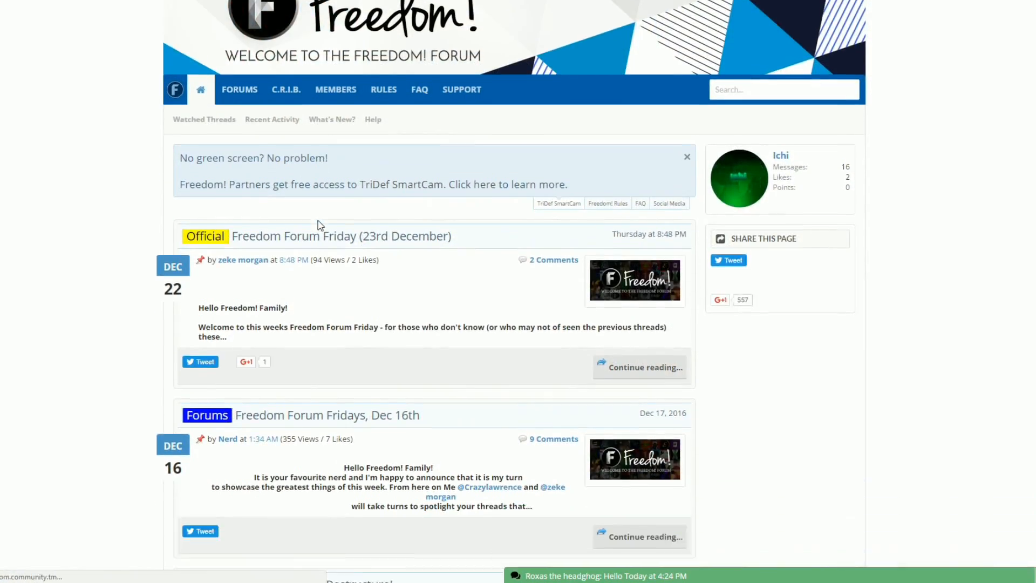
scroll(down, 3)
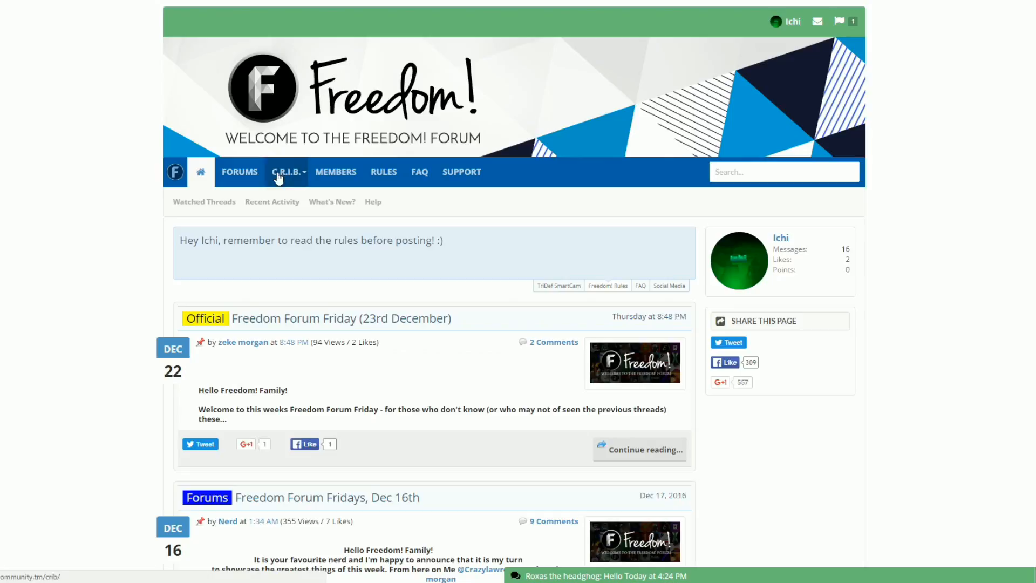
click(239, 172)
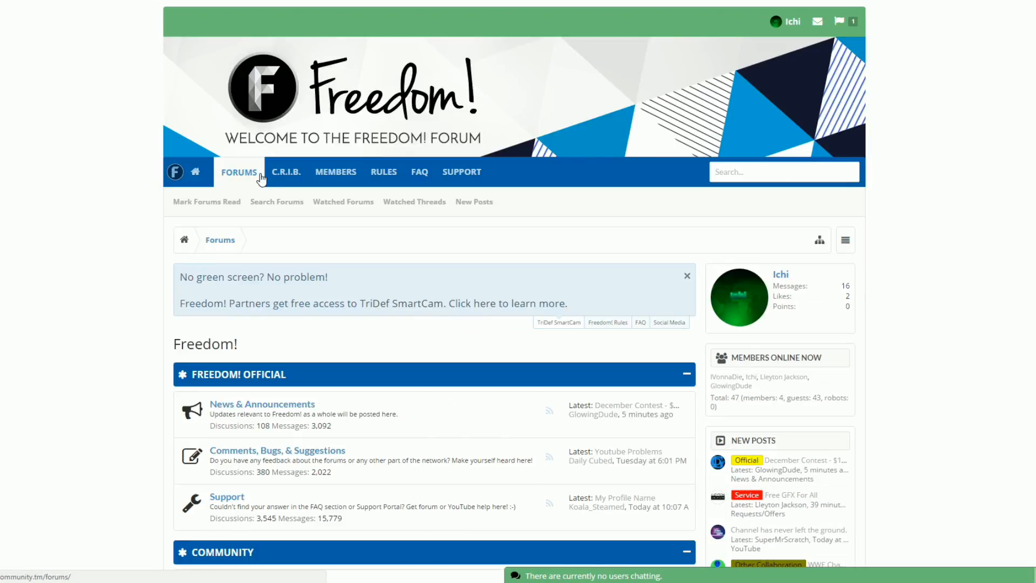
Scroll the forum index through Community and Discussions down to Services and Languages
scroll(down, 3)
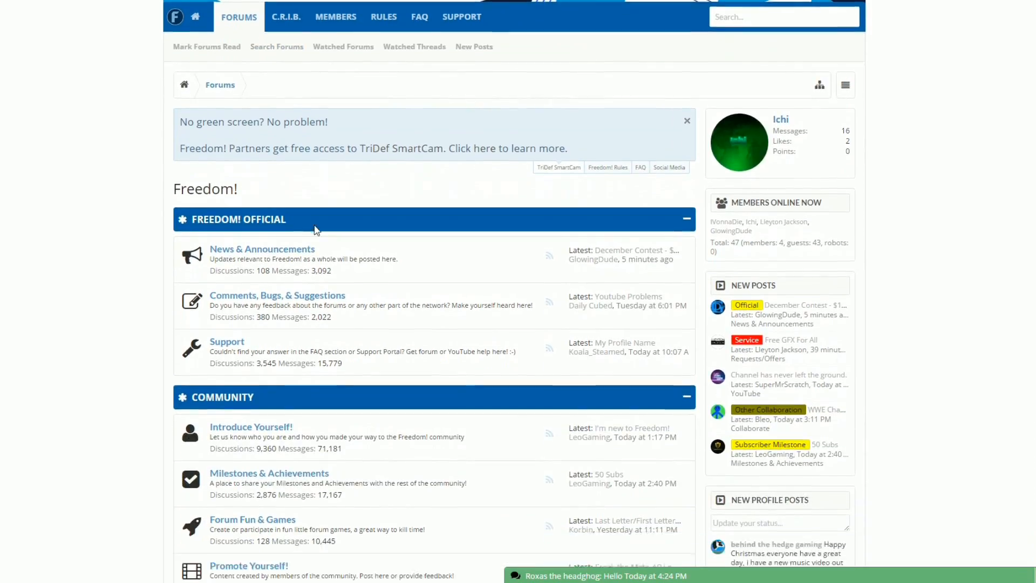
scroll(down, 3)
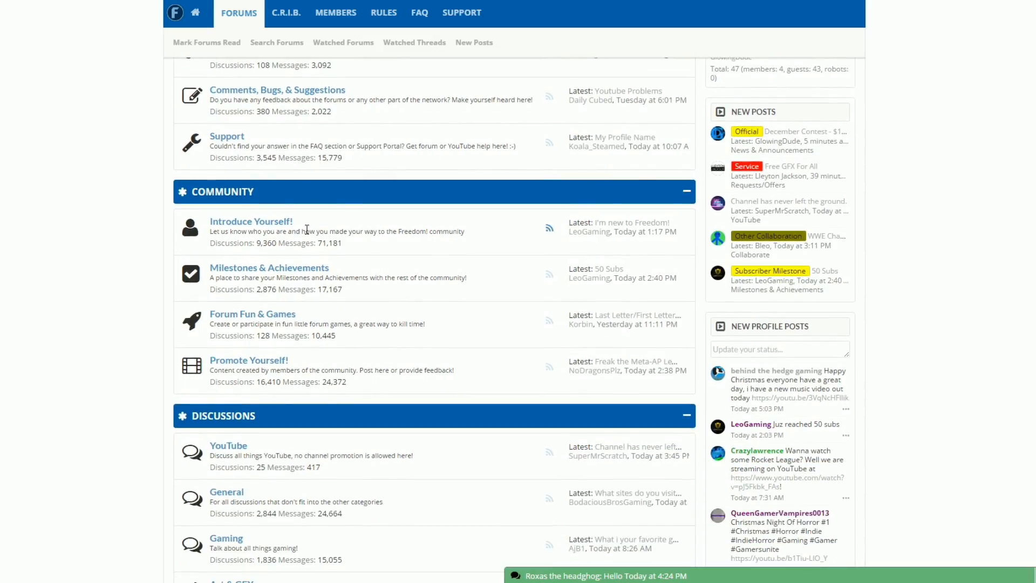
scroll(down, 3)
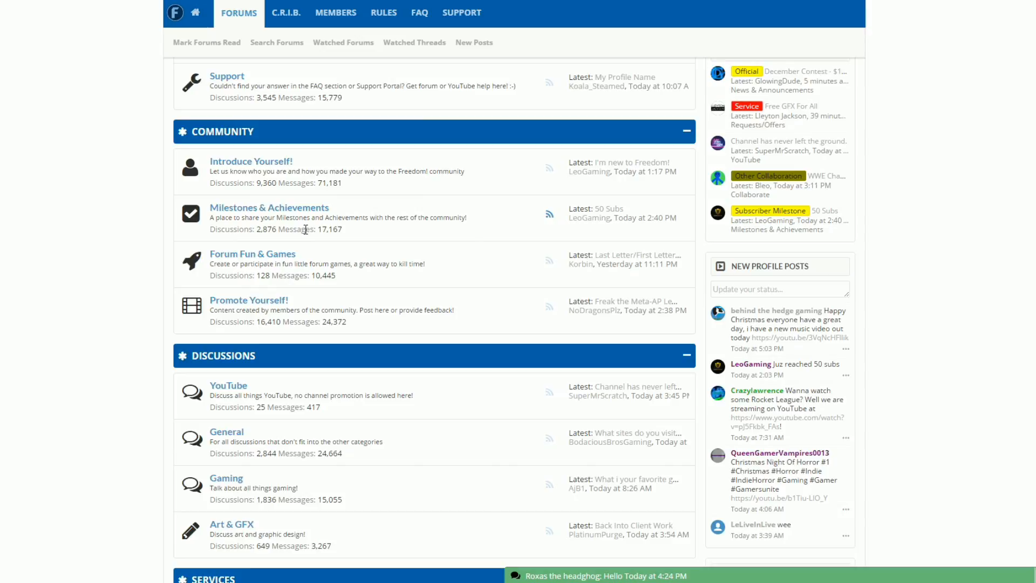
scroll(down, 3)
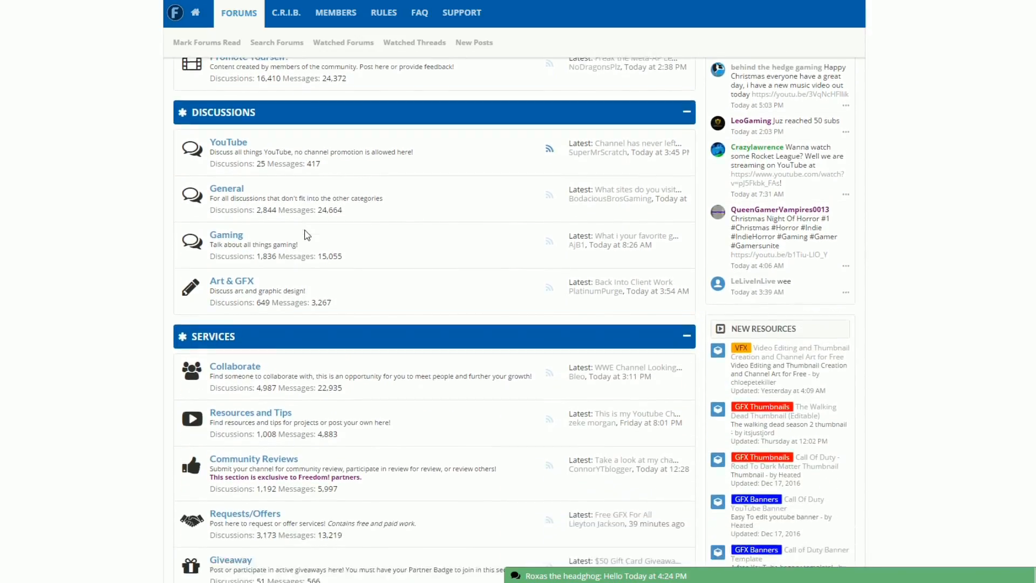
scroll(down, 3)
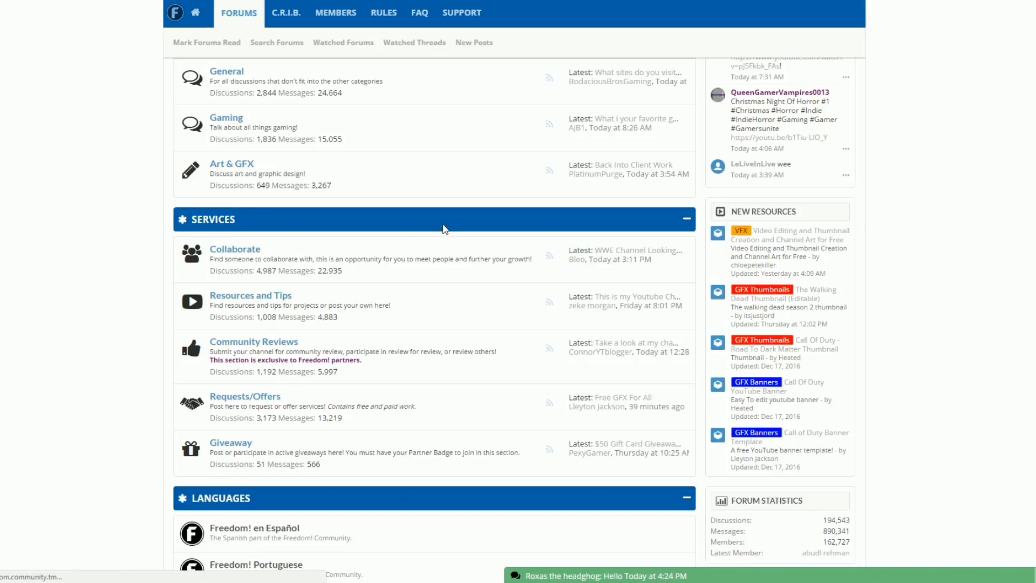
Browse the Collaborate board's collaboration-request threads to the bottom of its first page
click(234, 248)
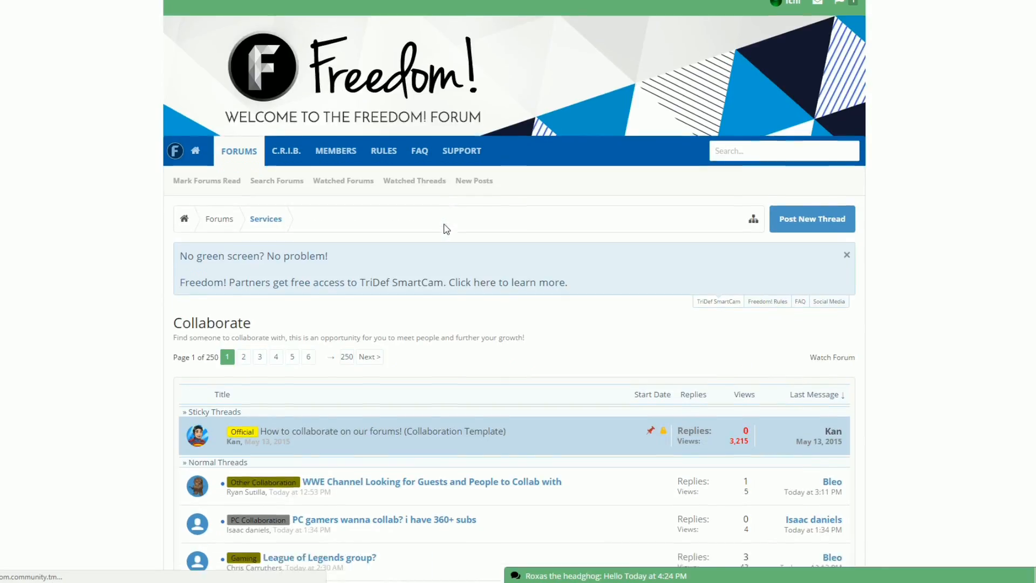
scroll(down, 3)
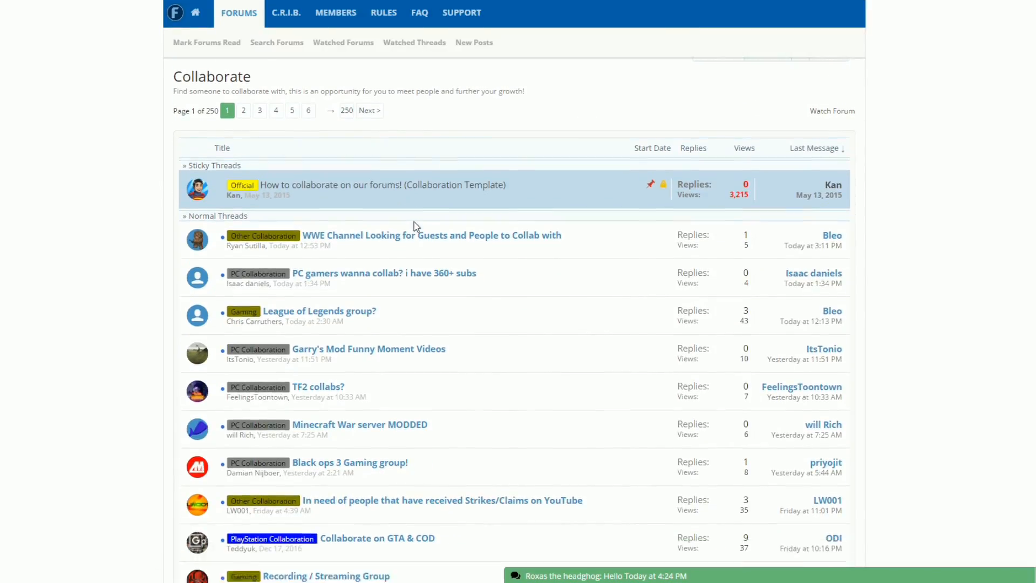
scroll(down, 3)
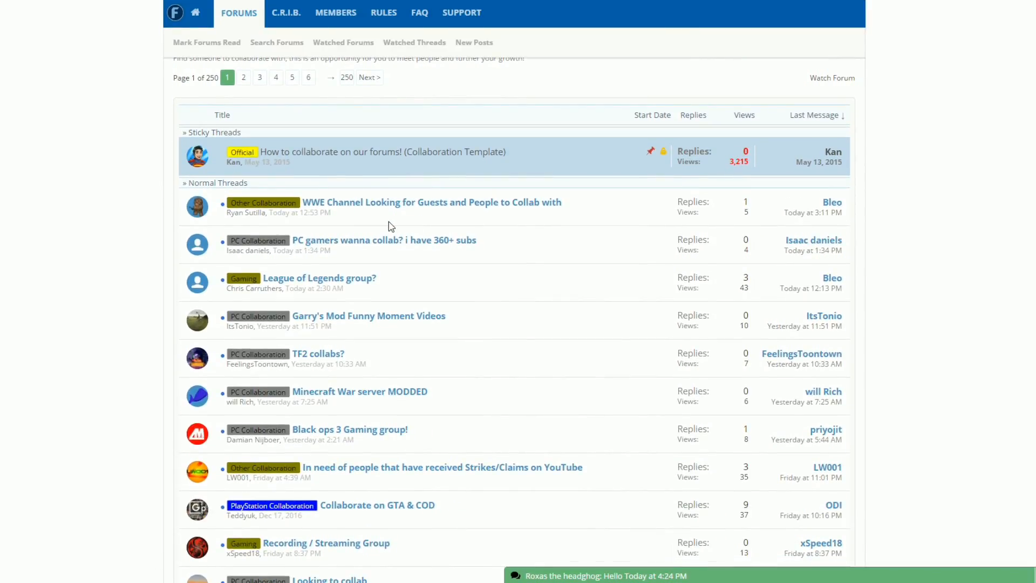
scroll(down, 3)
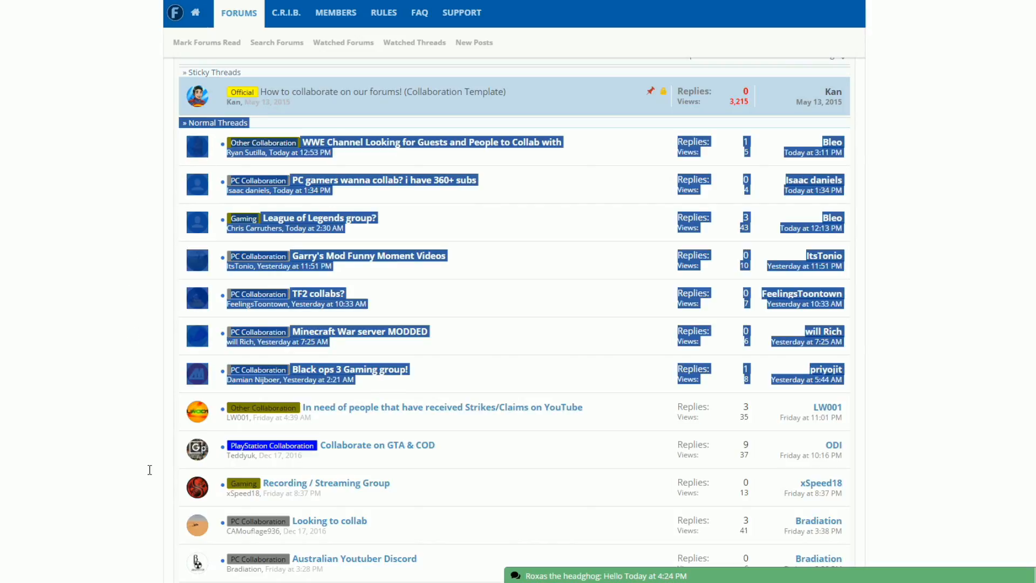
scroll(down, 3)
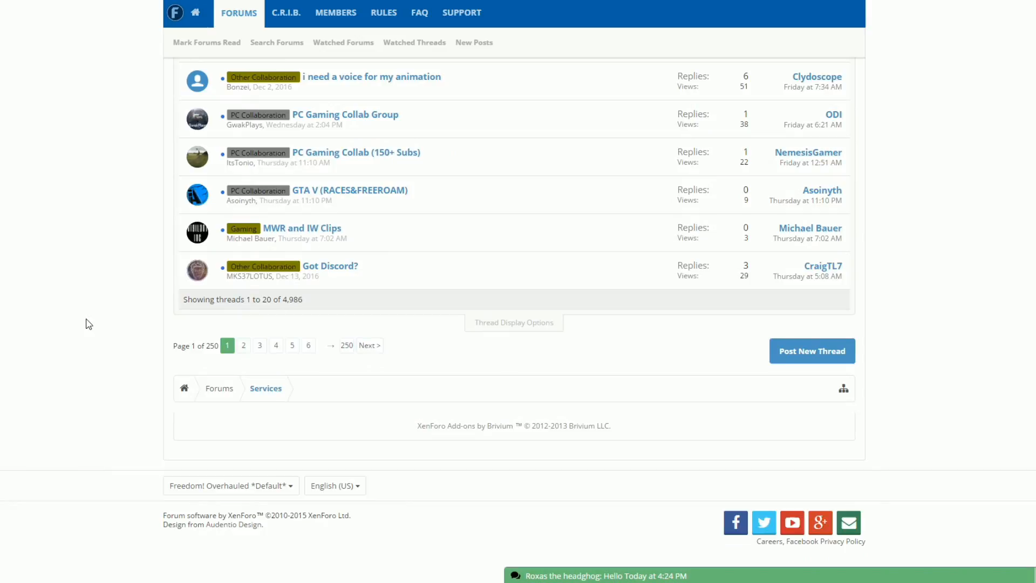
scroll(up, 3)
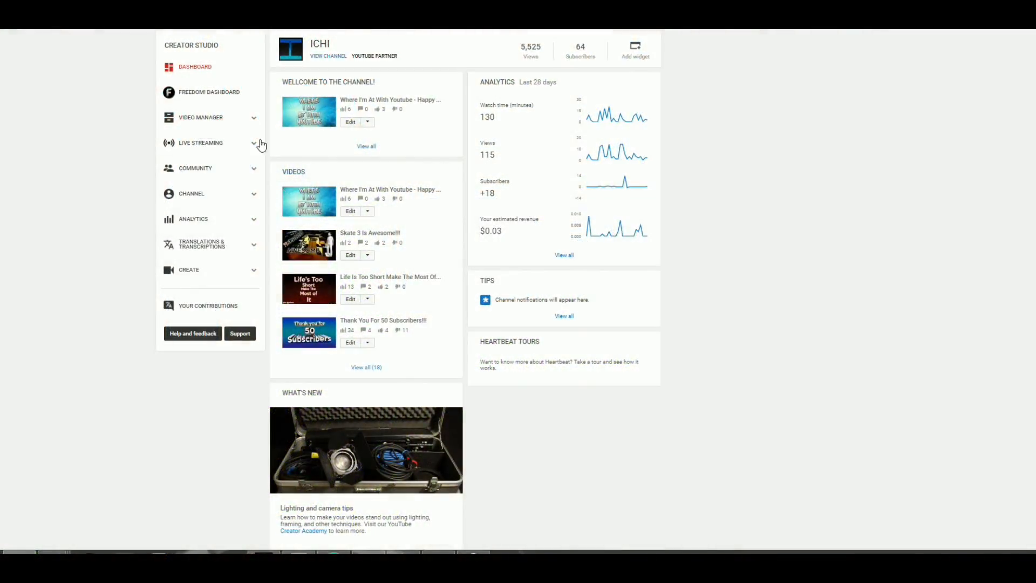
mouse_move(208, 197)
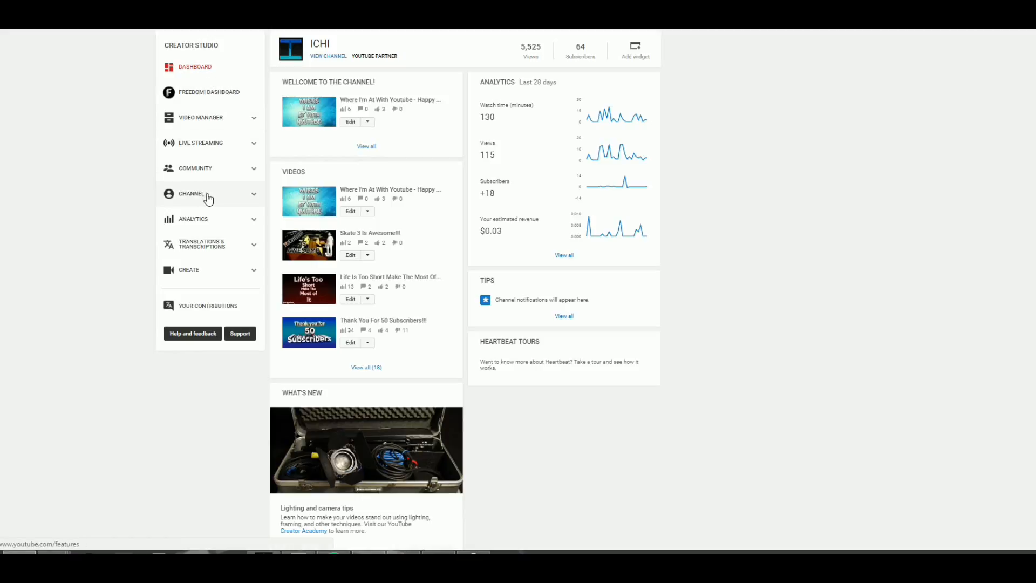
View the channel's Status and Features page under CHANNEL in Creator Studio
click(191, 195)
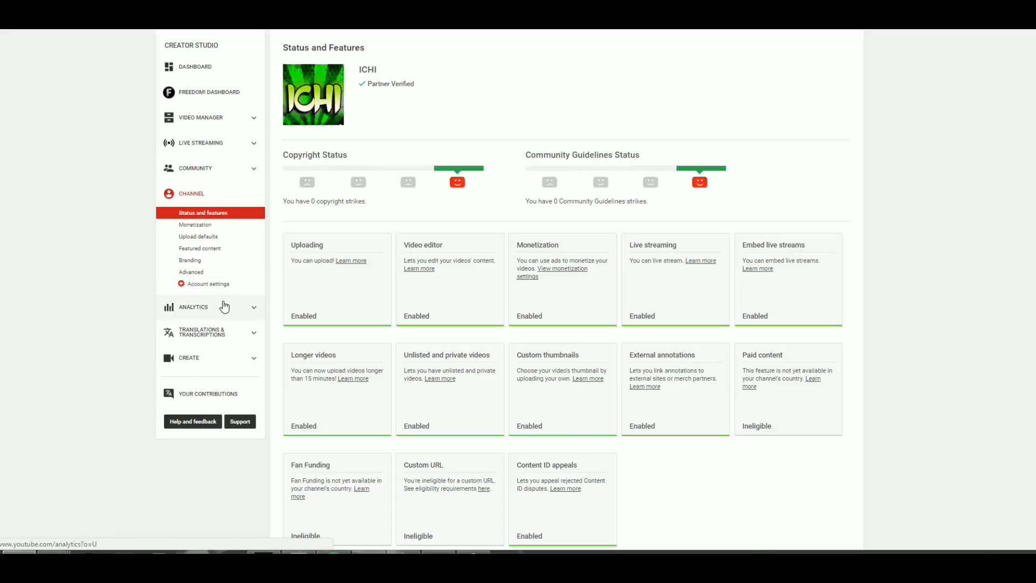
click(190, 272)
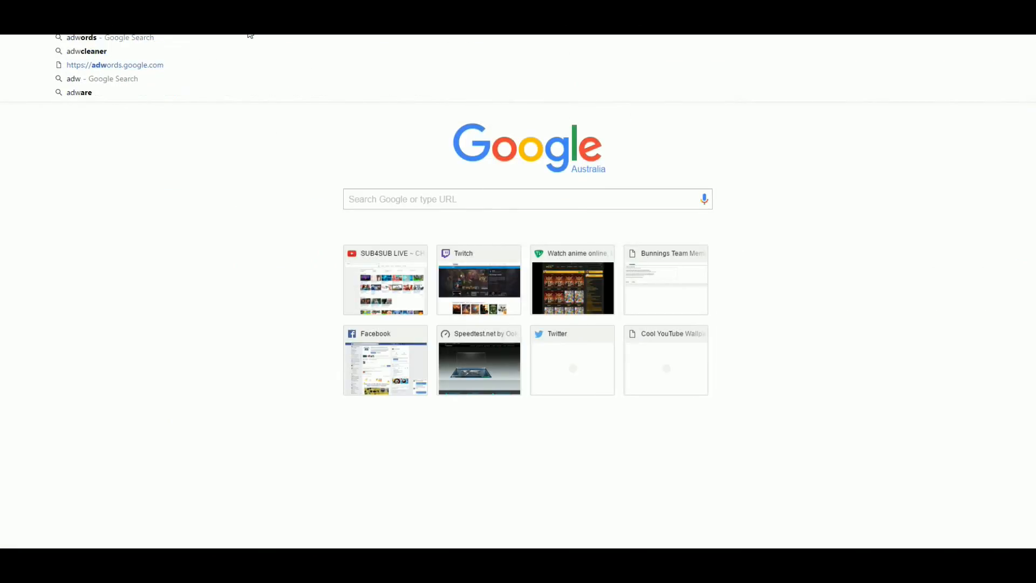
Run the Google search for 'adwords' and look down the results
click(81, 36)
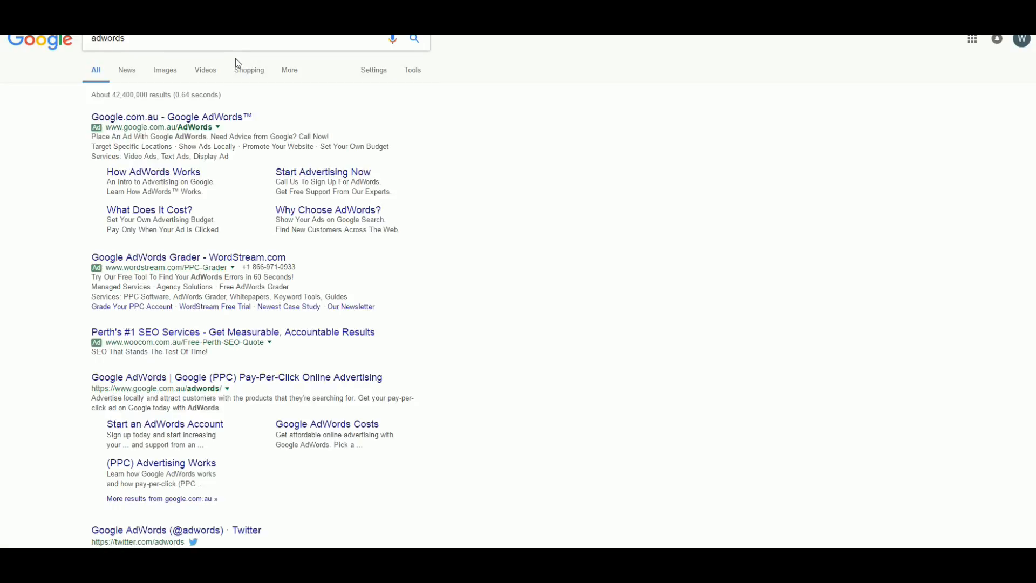
scroll(down, 3)
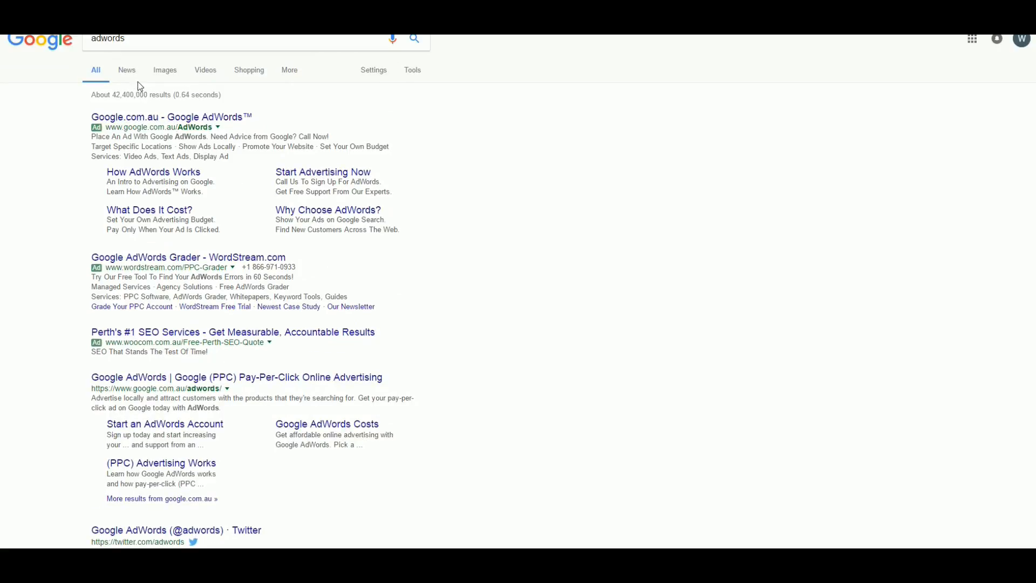
Refine the search to 'adwords youtube' and browse the YouTube Ads results
text(youtube)
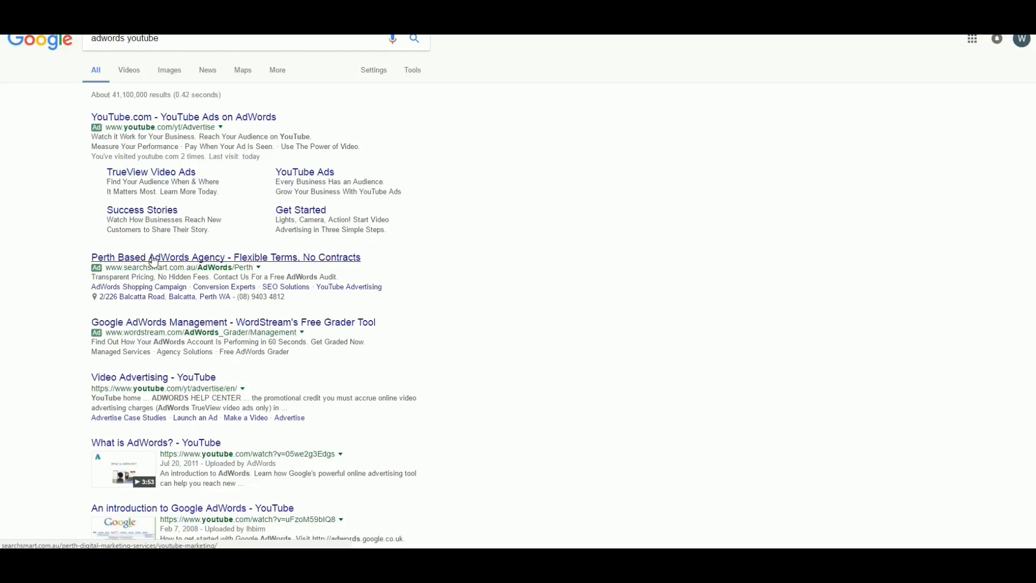
scroll(down, 3)
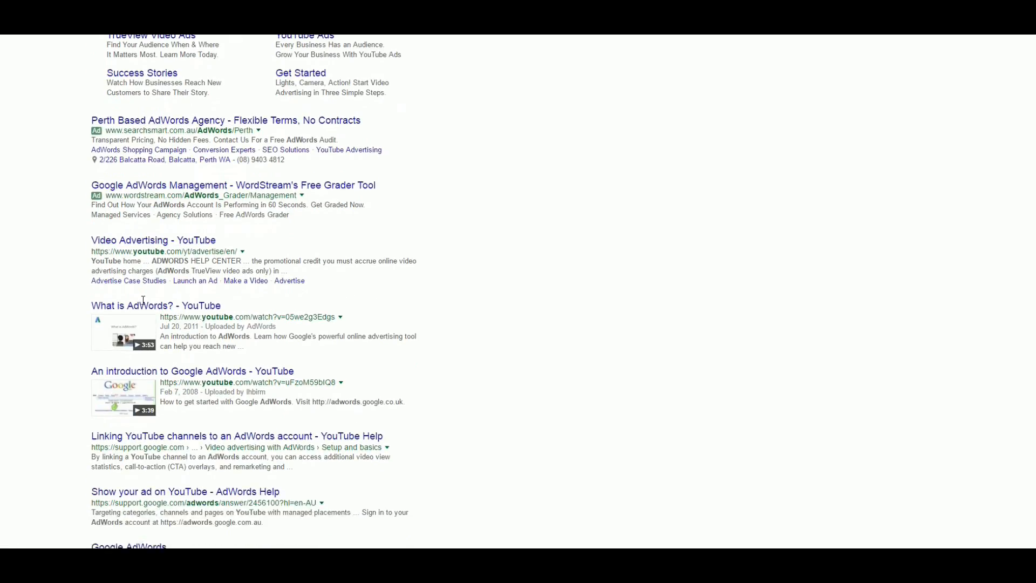
scroll(down, 3)
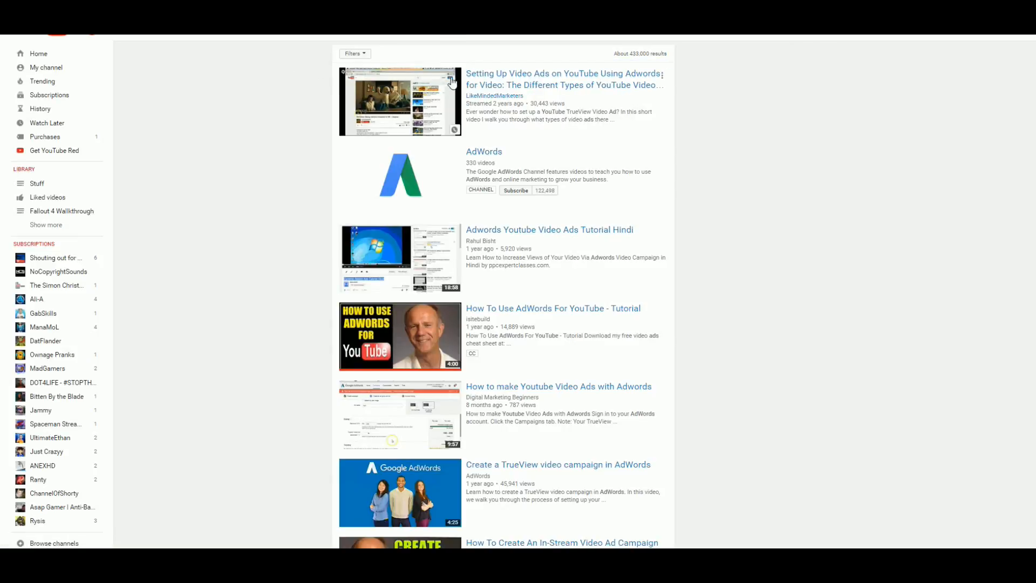
mouse_move(524, 102)
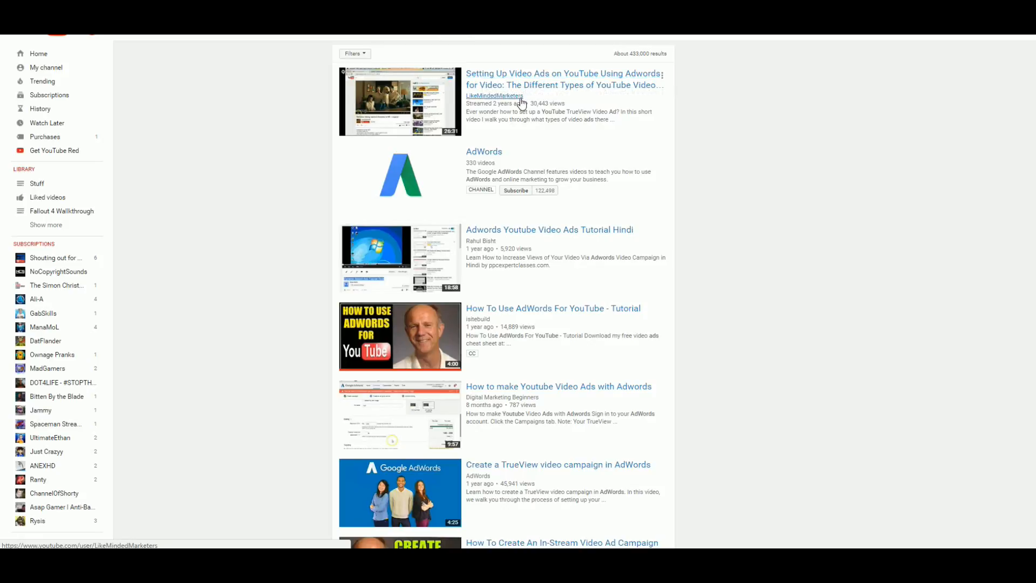